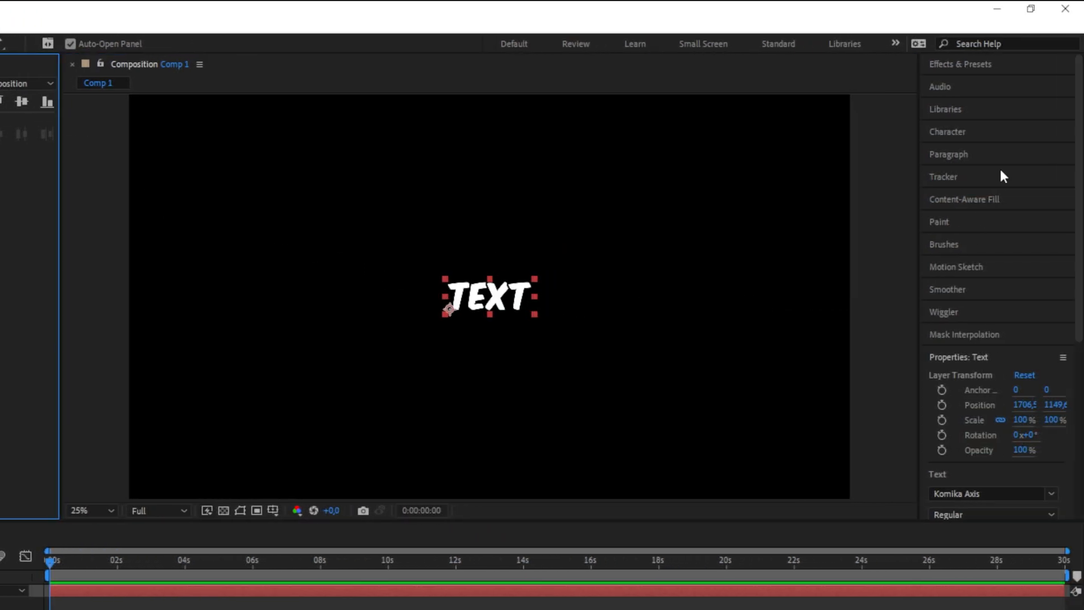
Step: Search Effects & Presets for 'slider' and apply Slider Control to the Text layer
text(slider)
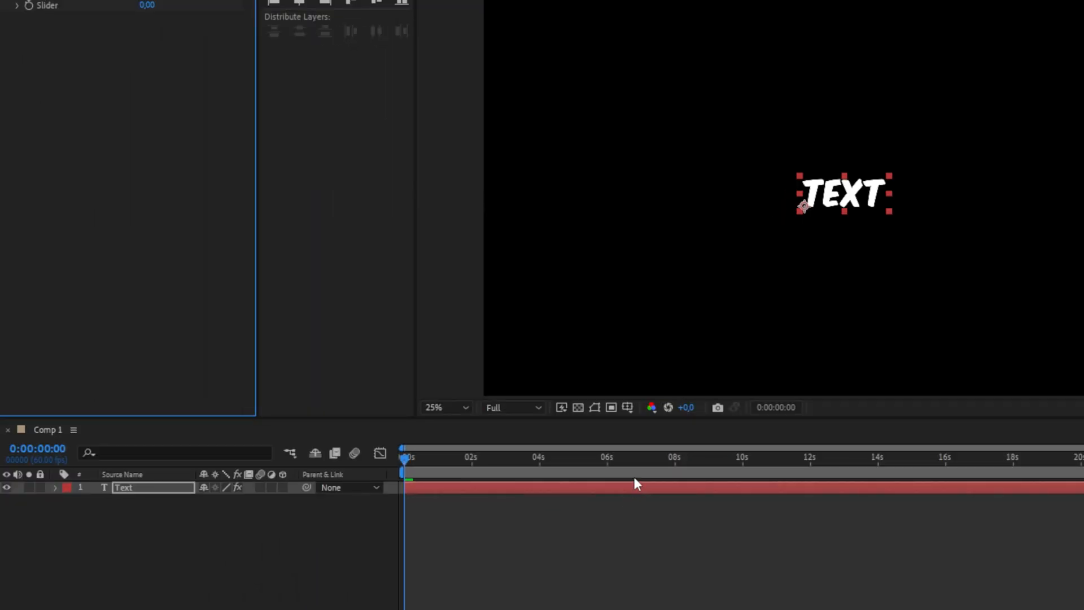
Step: Add a slider-driven minutes-and-seconds timer expression to the text layer's Source Text
click(54, 487)
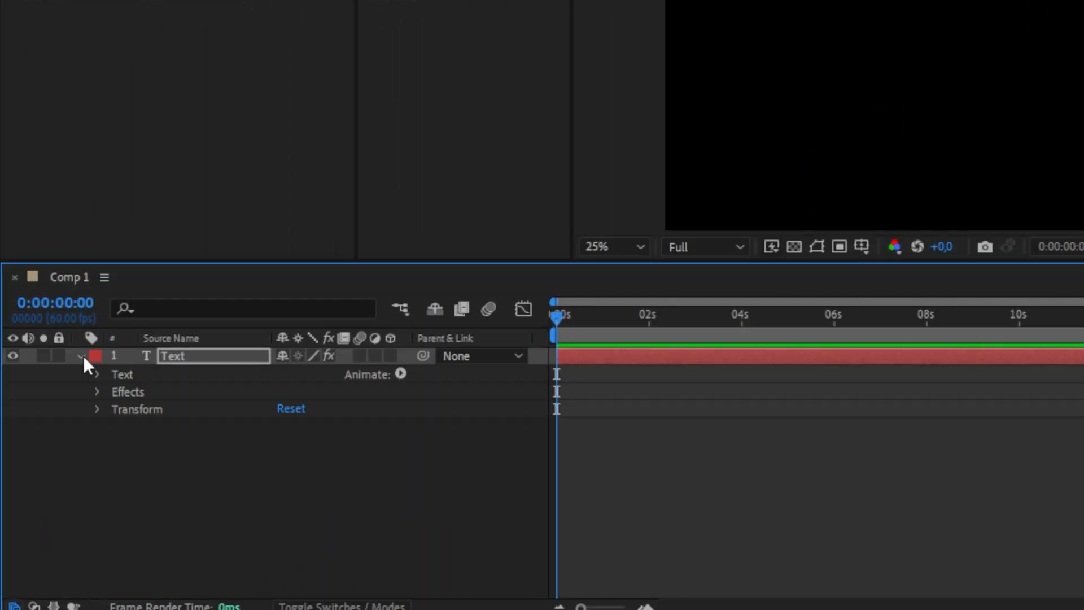
click(97, 374)
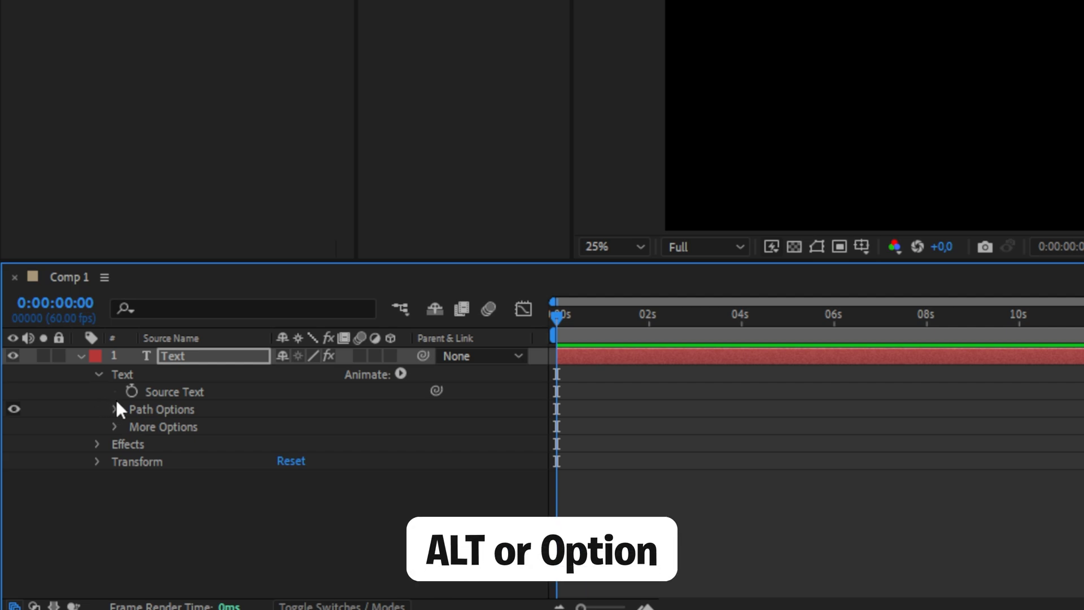
click(132, 391)
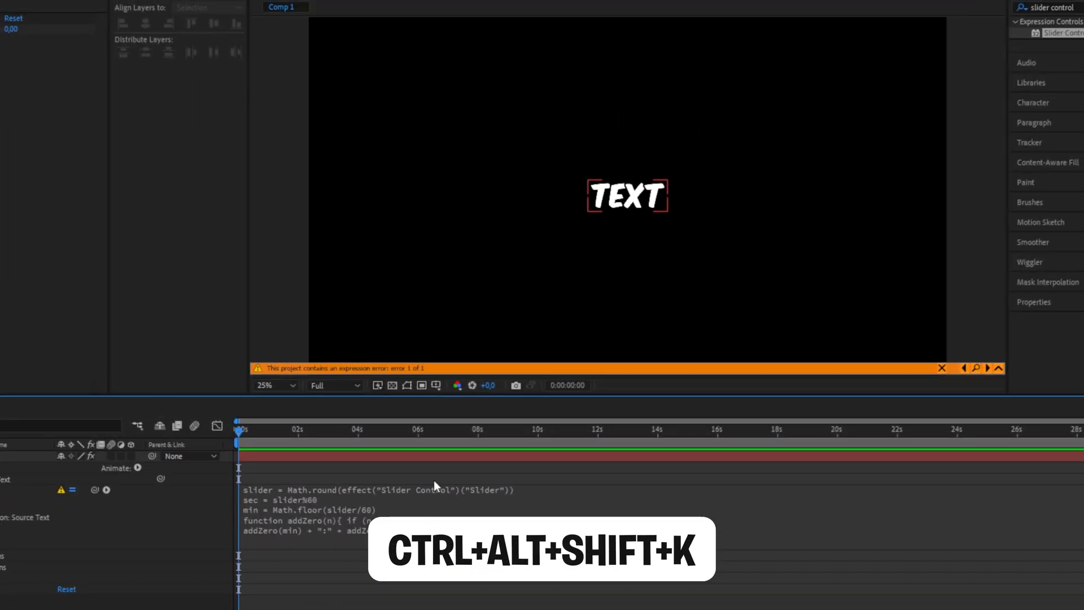
key(ctrl+alt+shift+k)
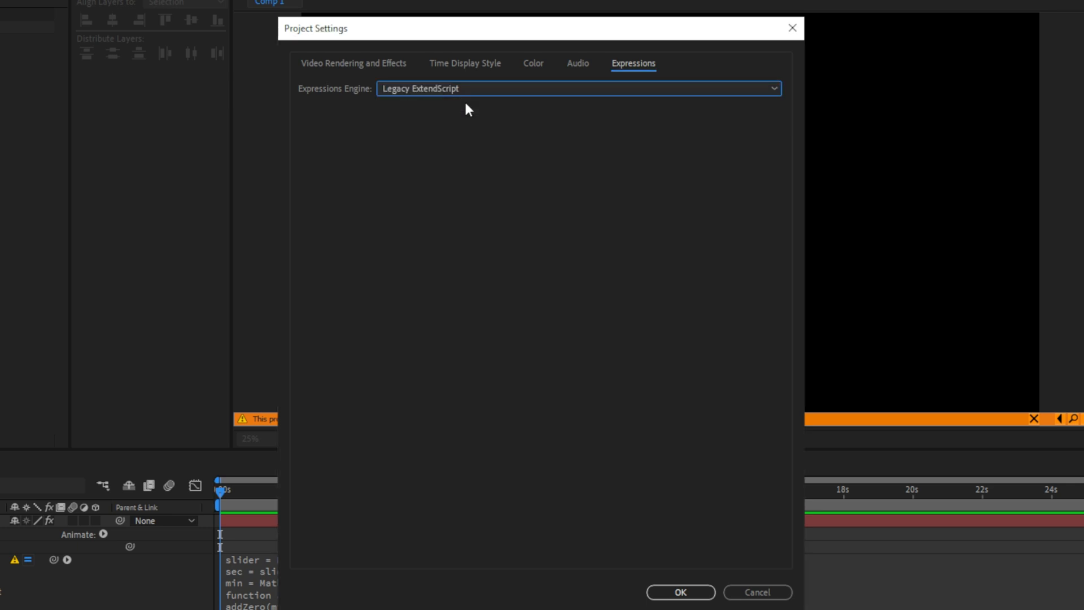
Step: Confirm Legacy ExtendScript as the expressions engine so the text shows 00:00
click(680, 592)
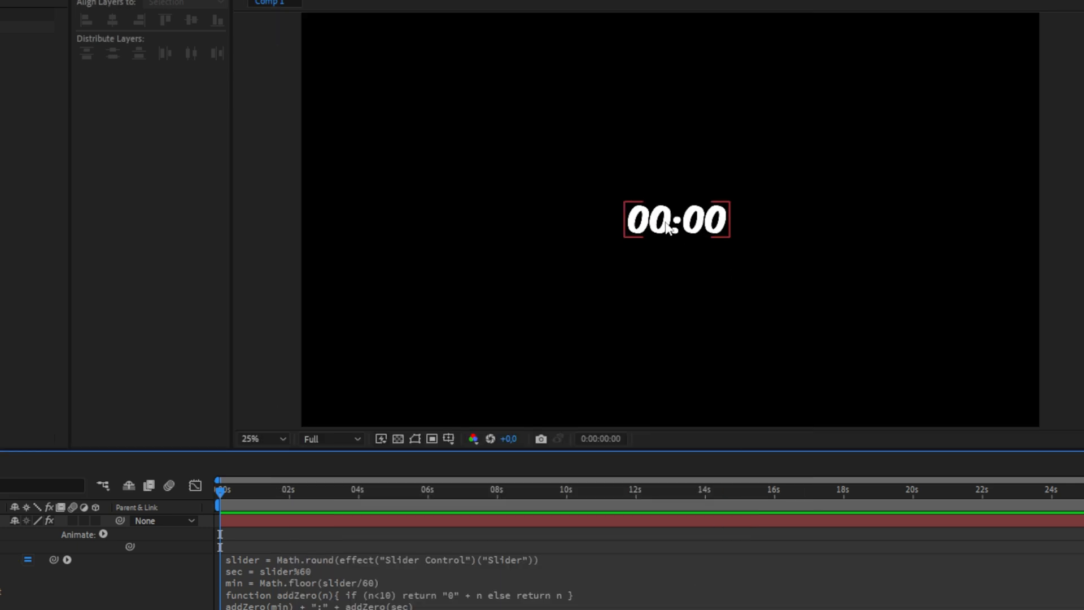